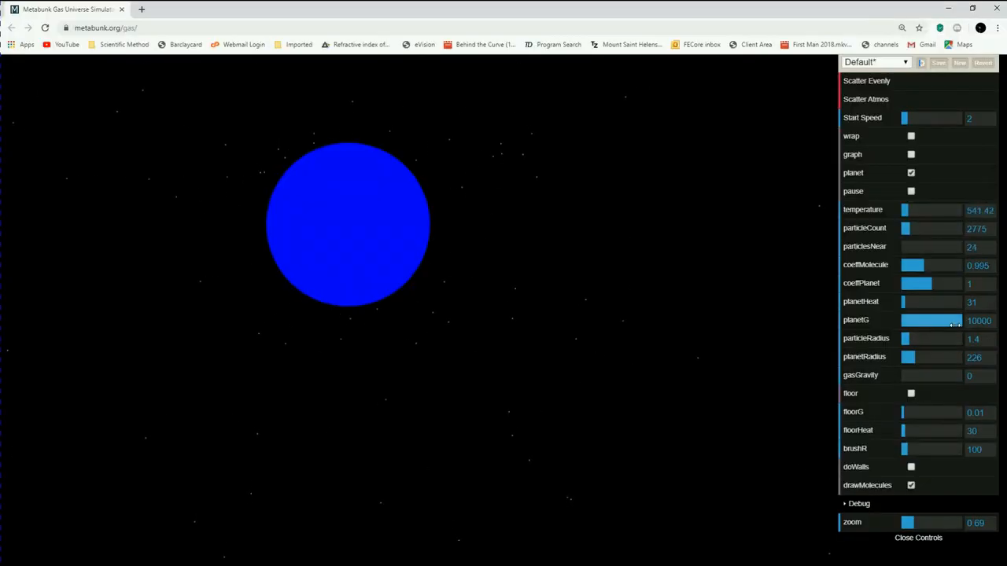
Step: Raise particleCount to its maximum of 20000 so dense gas surrounds the planet
left_click_drag(952, 321, 904, 321)
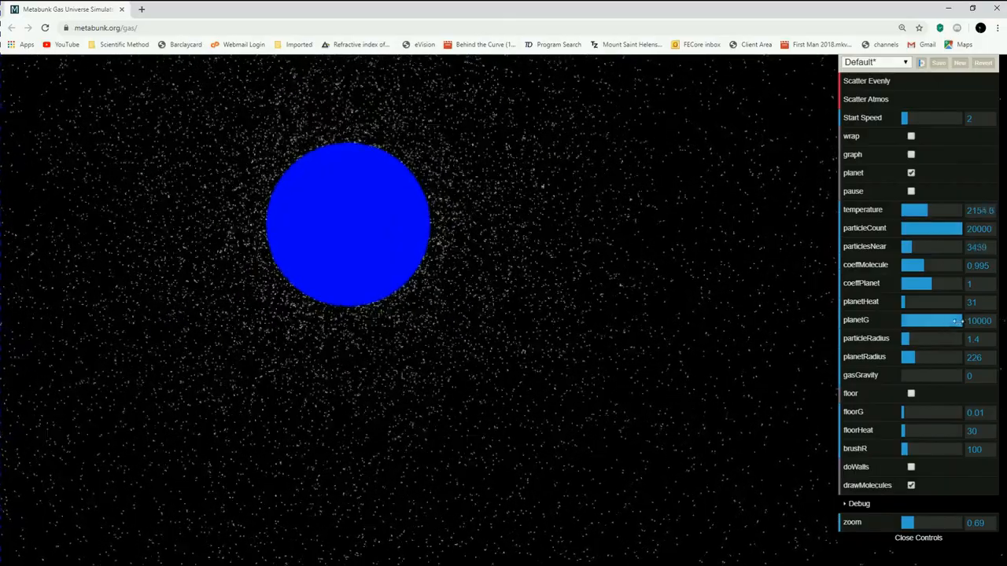
Step: Lower planetG to 0 so the atmosphere disperses, then begin editing particleRadius
left_click_drag(956, 321, 900, 321)
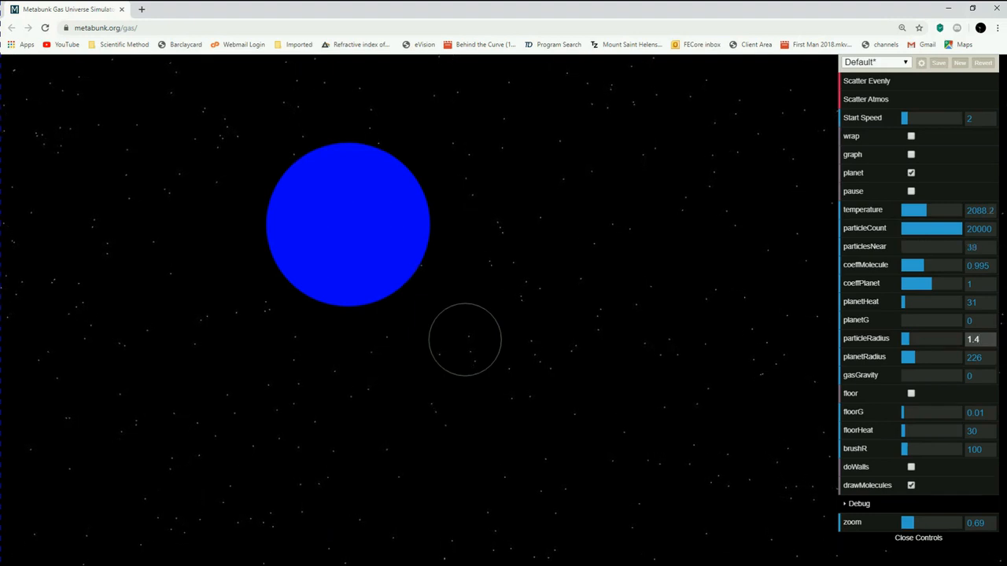
left_click(977, 340)
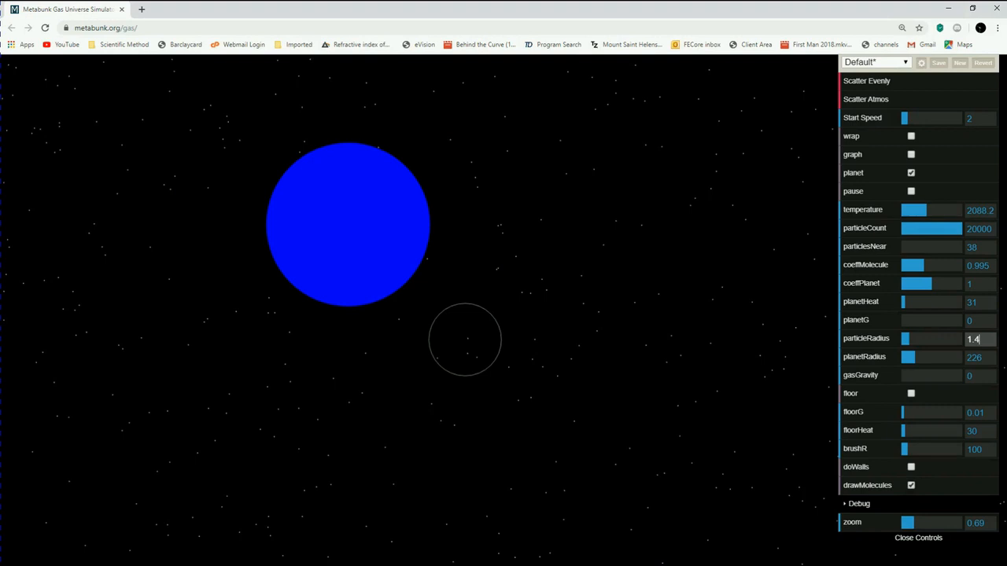